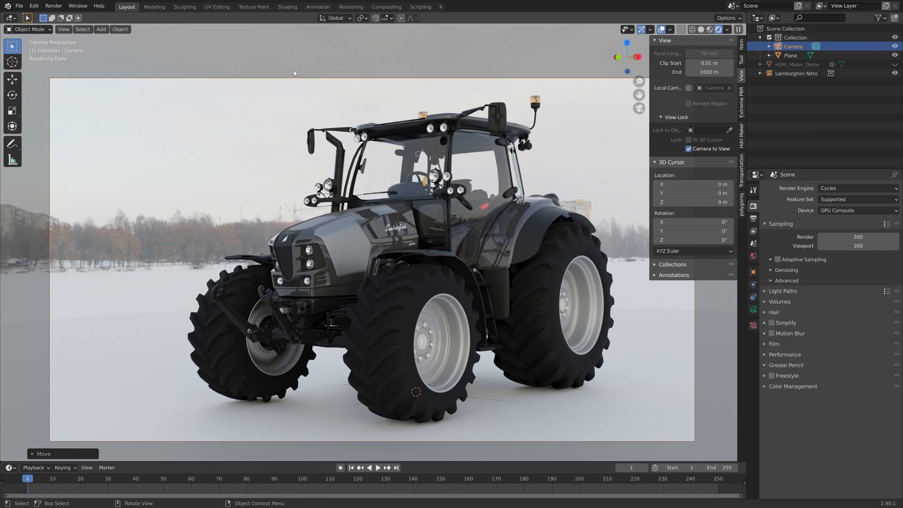
mouse_move(334, 68)
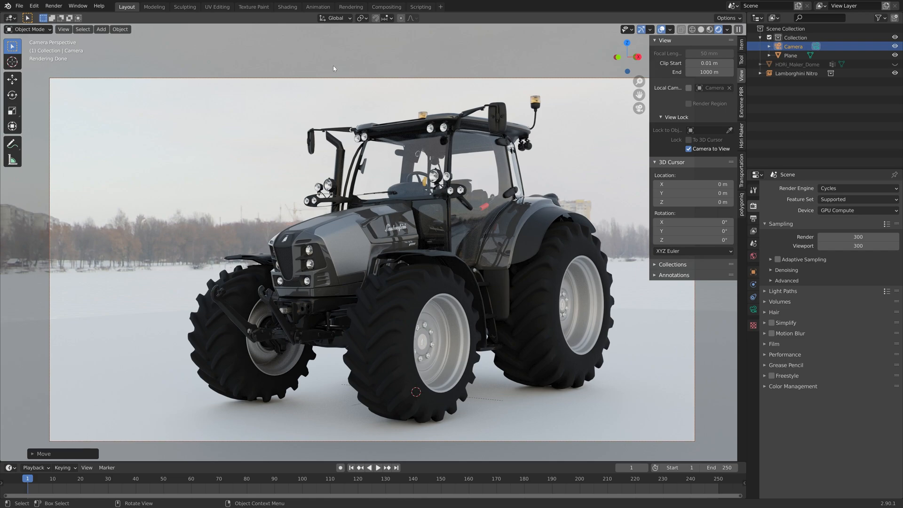
mouse_move(791, 411)
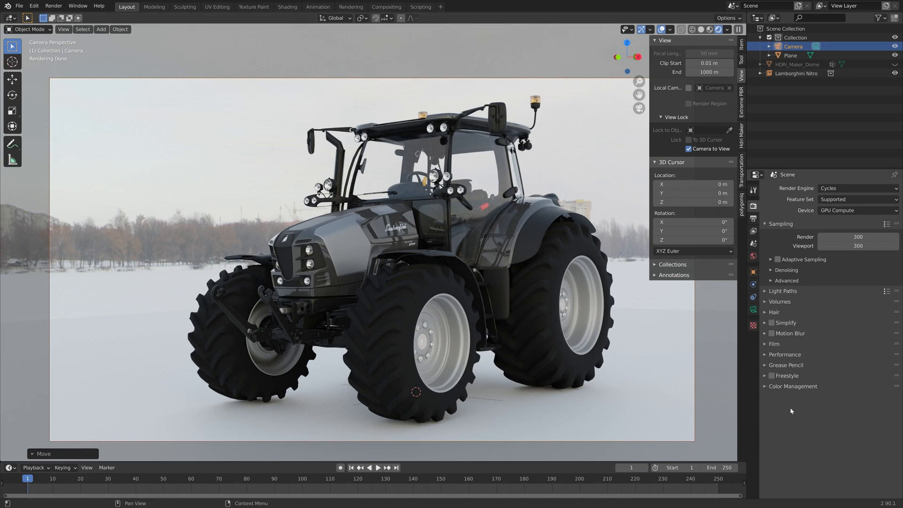
Enable Transparent under Render Properties > Film so the sky background renders see-through
click(774, 344)
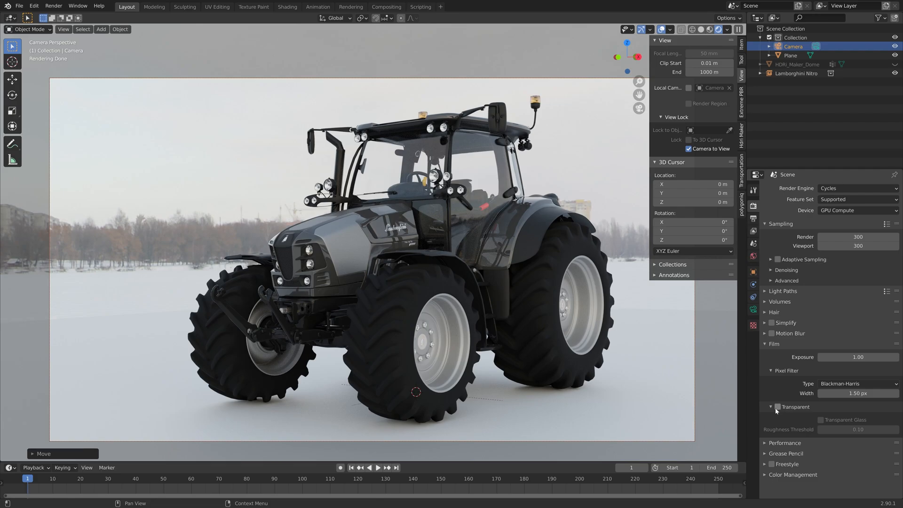
click(777, 407)
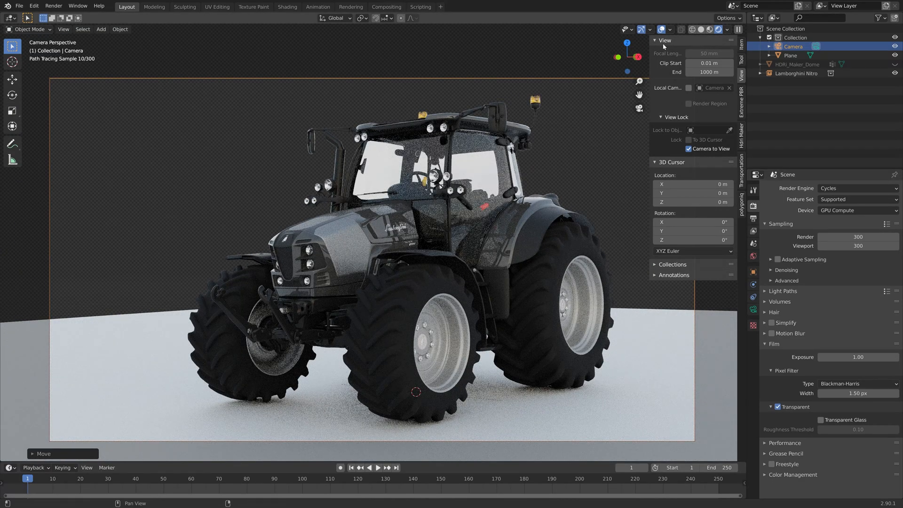
mouse_move(702, 29)
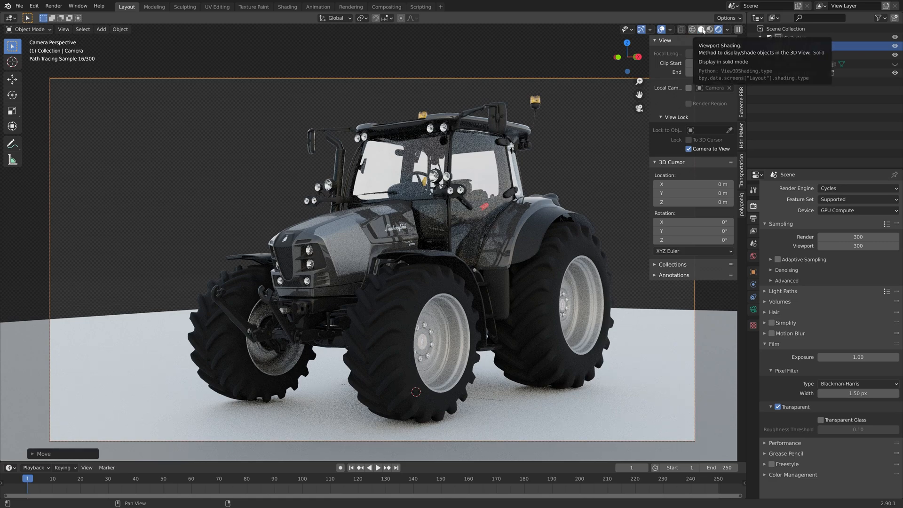
Switch the viewport to Solid shading and render a still image of the tractor
click(701, 29)
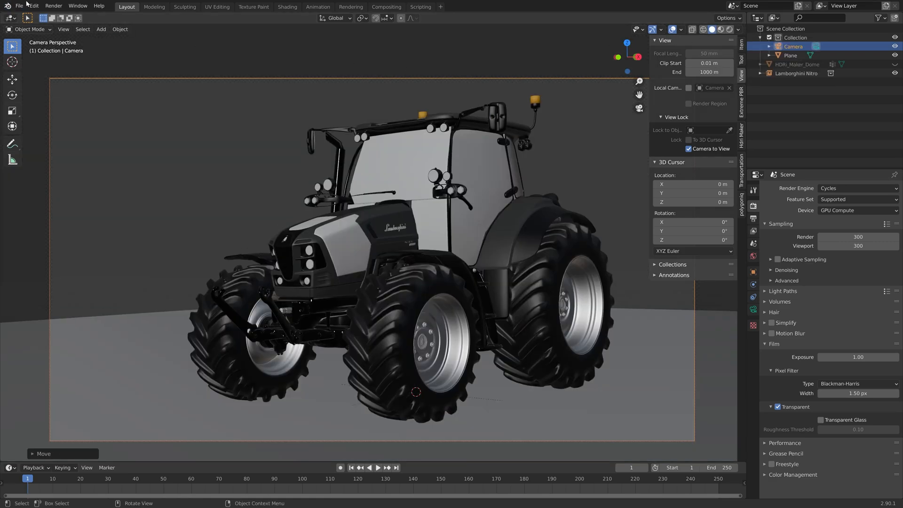
click(53, 6)
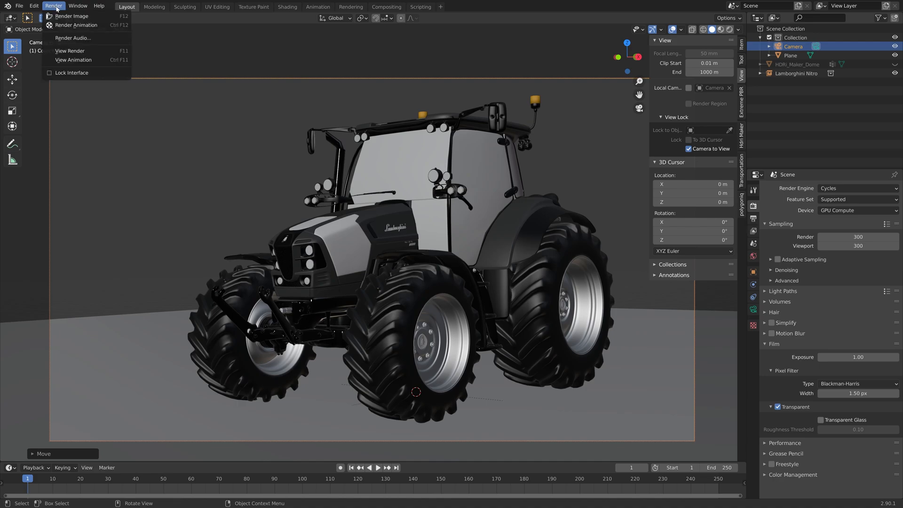
click(72, 15)
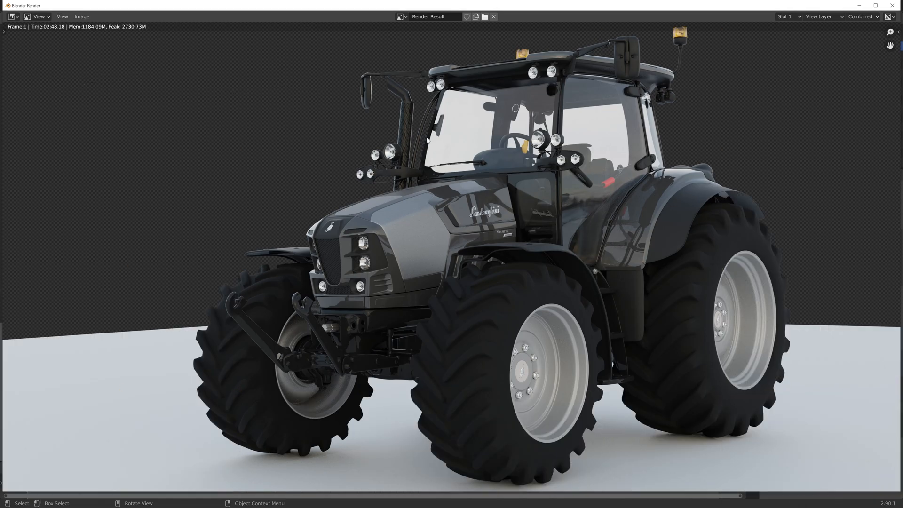
Save the render as test.png, an RGBA PNG, in the Transparency folder
click(81, 16)
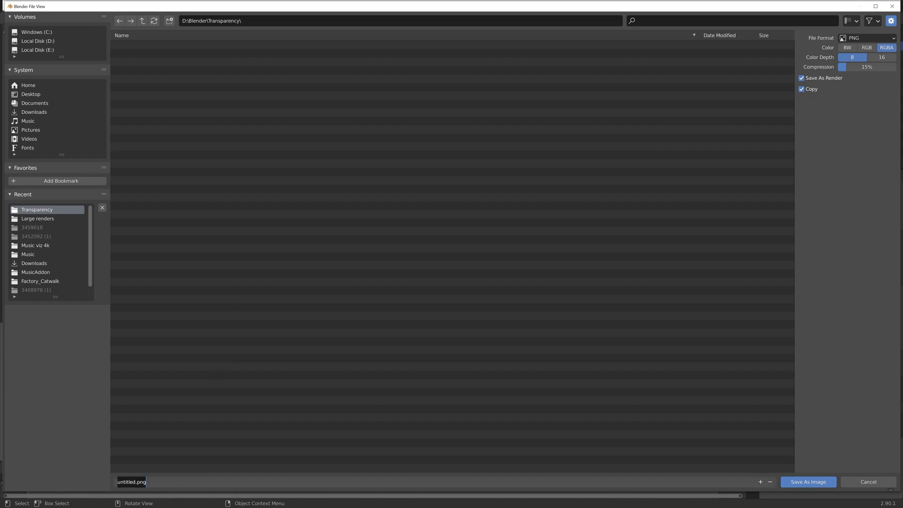
text(test.png)
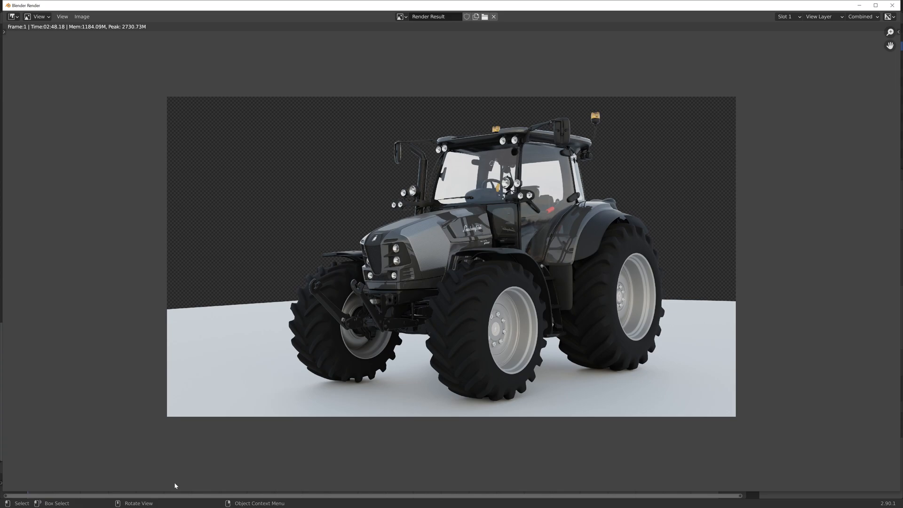
scroll(up, 3)
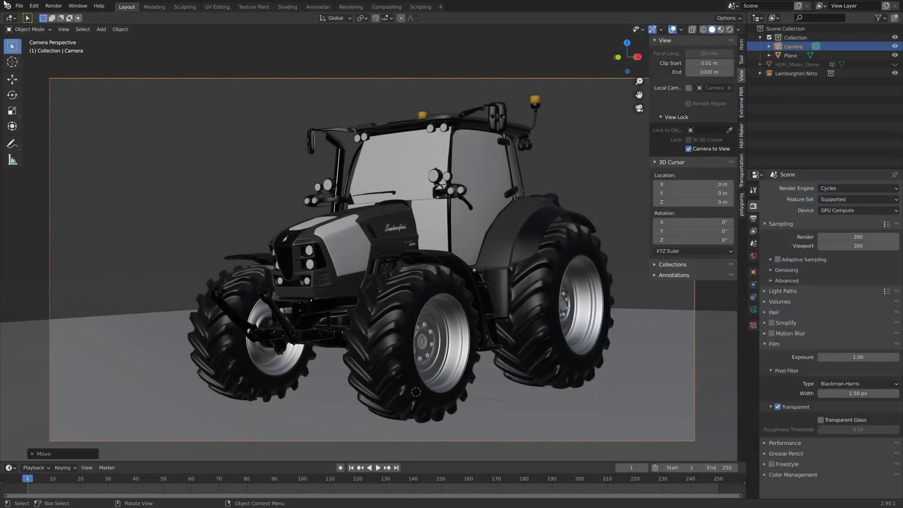
Create a new Video Editing project, discarding unsaved tractor scene changes
click(19, 6)
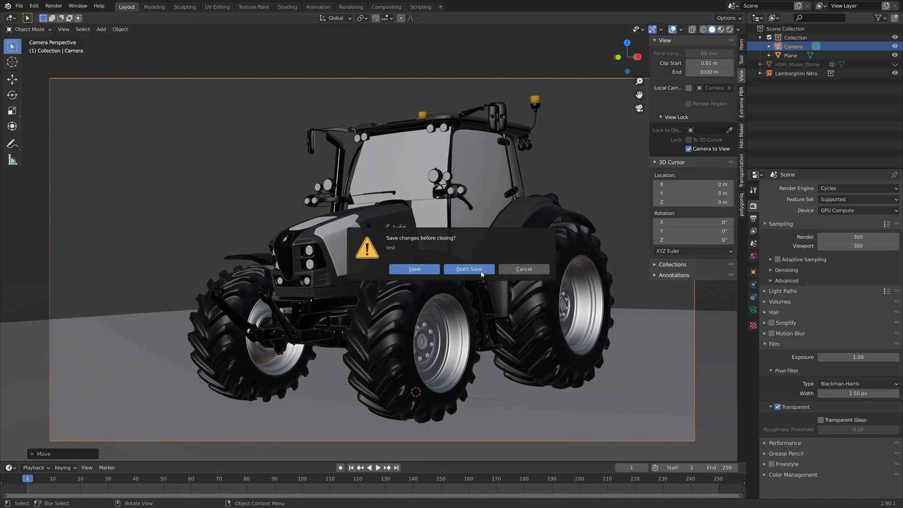
click(468, 269)
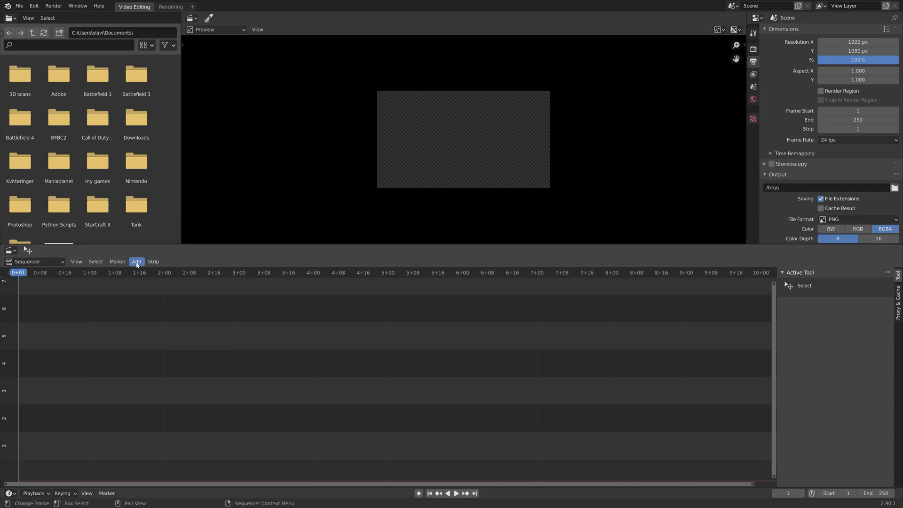
Add test.png from the Transparency folder as an image strip
click(136, 262)
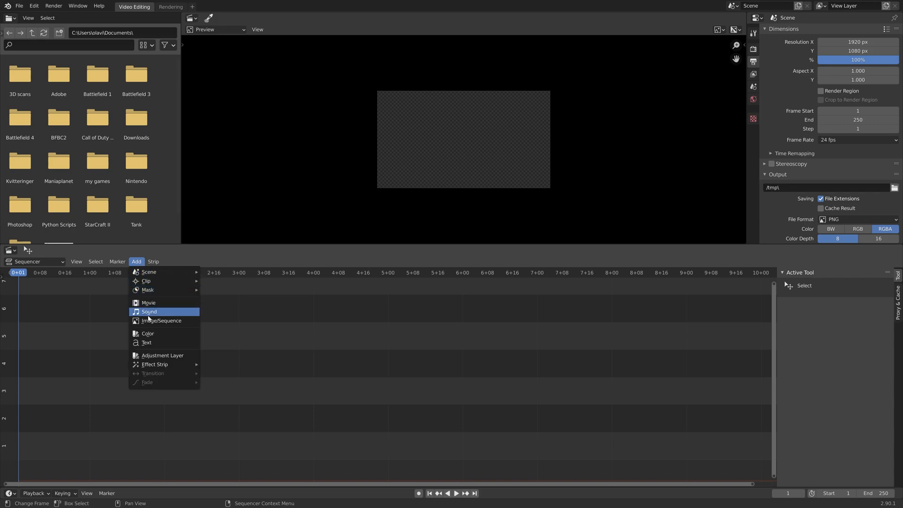
click(162, 321)
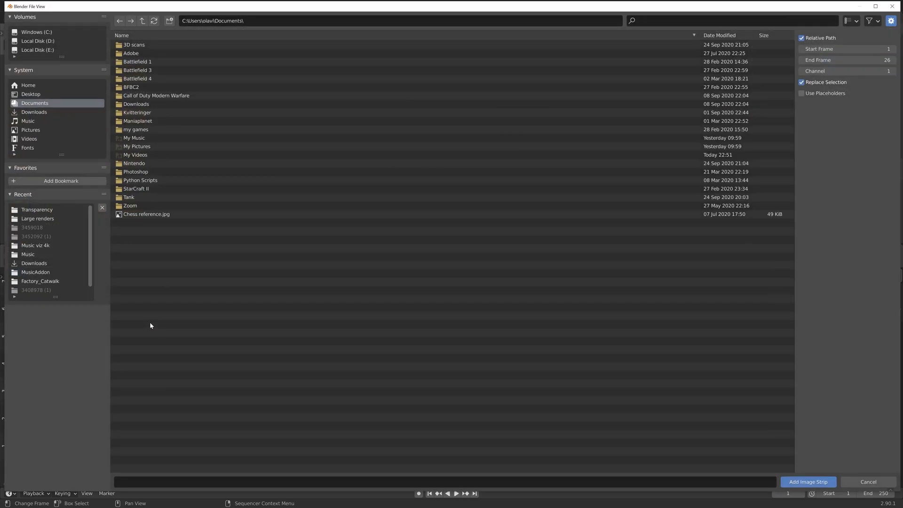
click(36, 209)
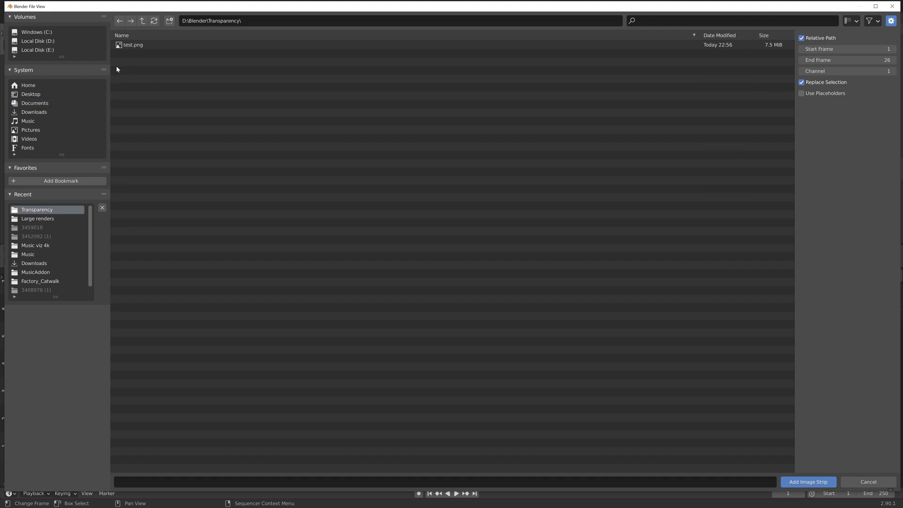
click(808, 482)
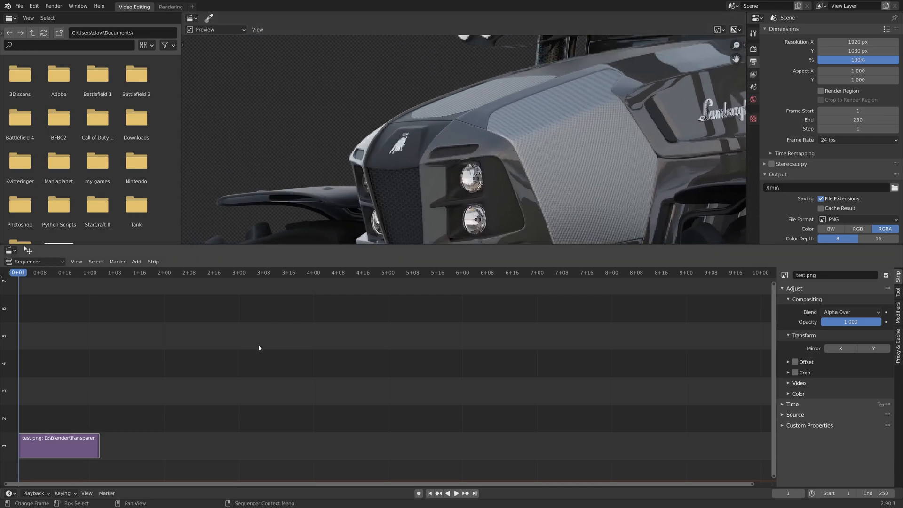
Set the render size from the tractor strip and add a black Color strip as background
right_click(259, 348)
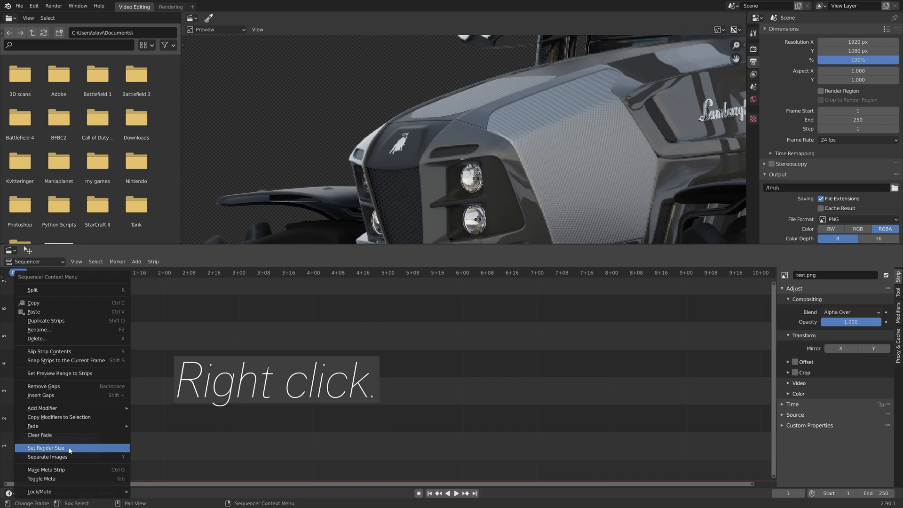
click(46, 447)
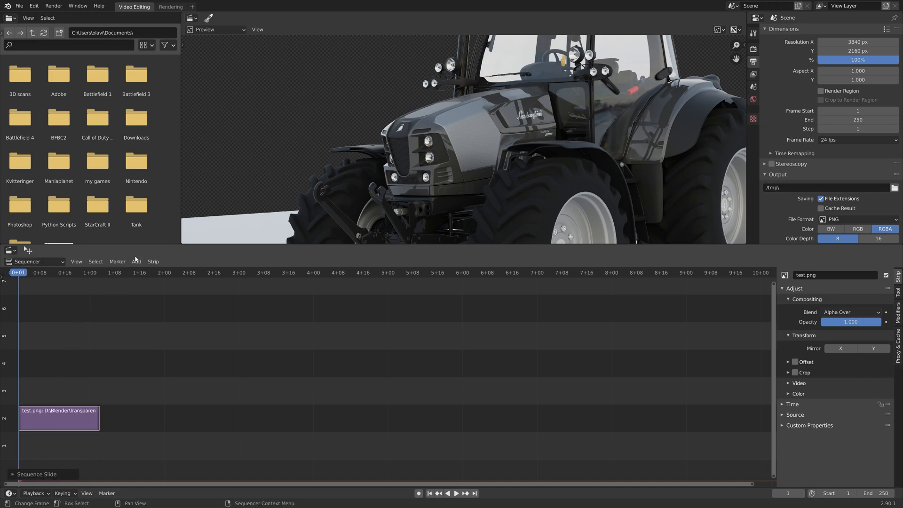
click(136, 262)
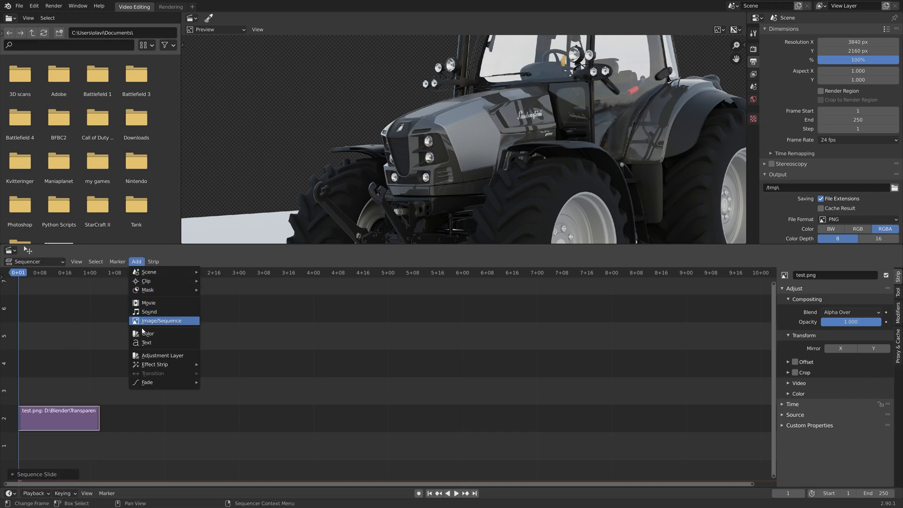
click(147, 333)
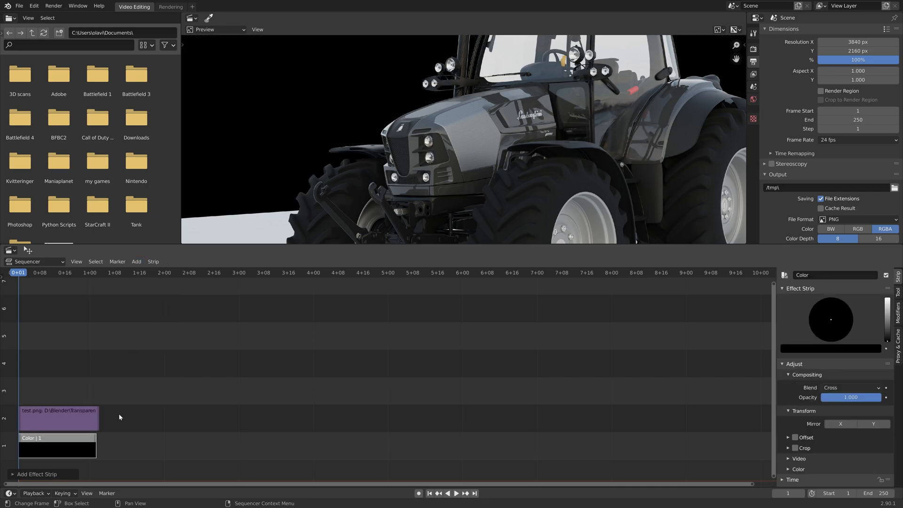